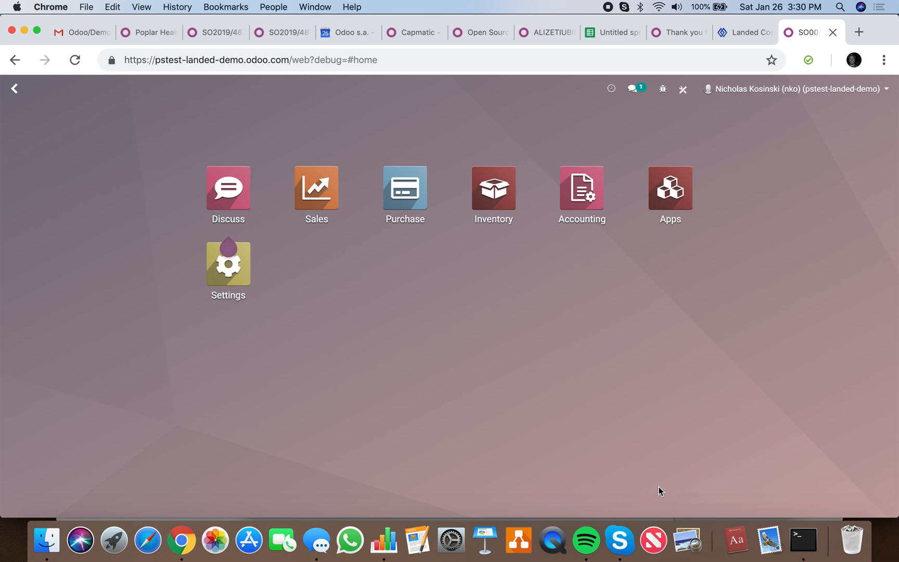
mouse_move(454, 432)
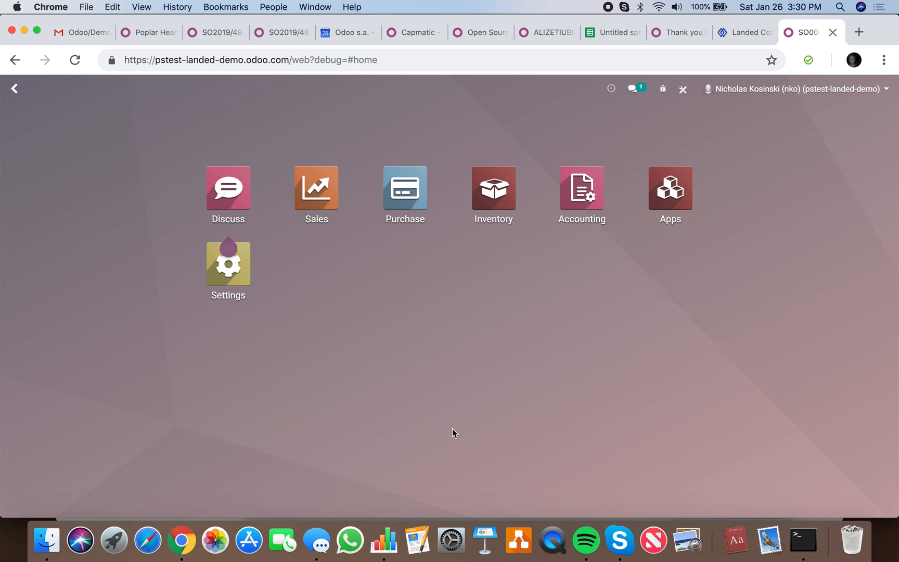
Open quotation SO004 for John Doe from the Sales app's quotations list
click(316, 186)
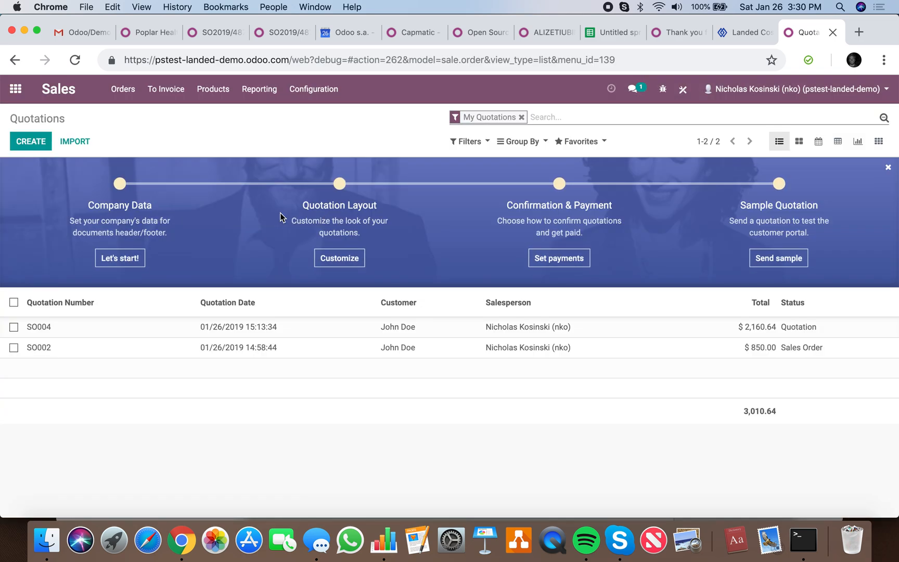
click(39, 327)
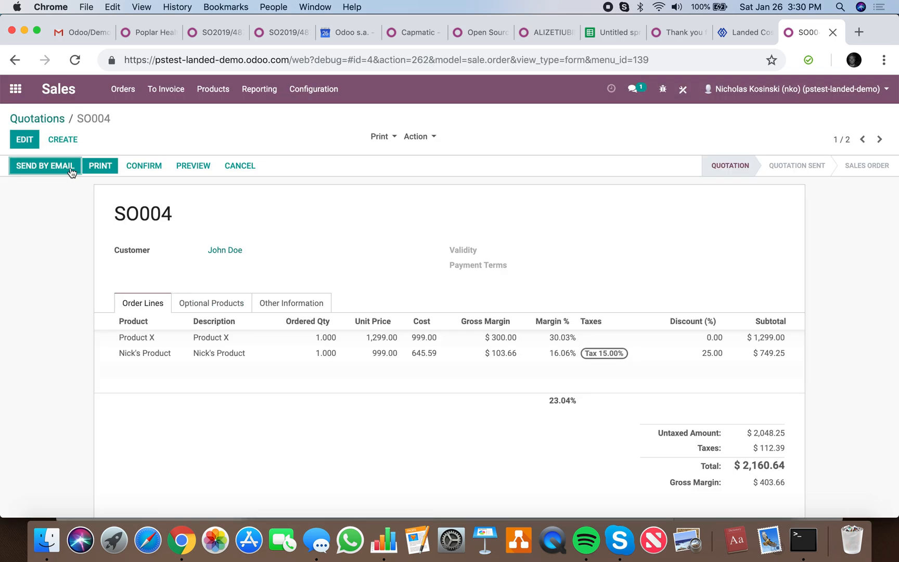
Put quotation SO004 into edit mode
click(24, 139)
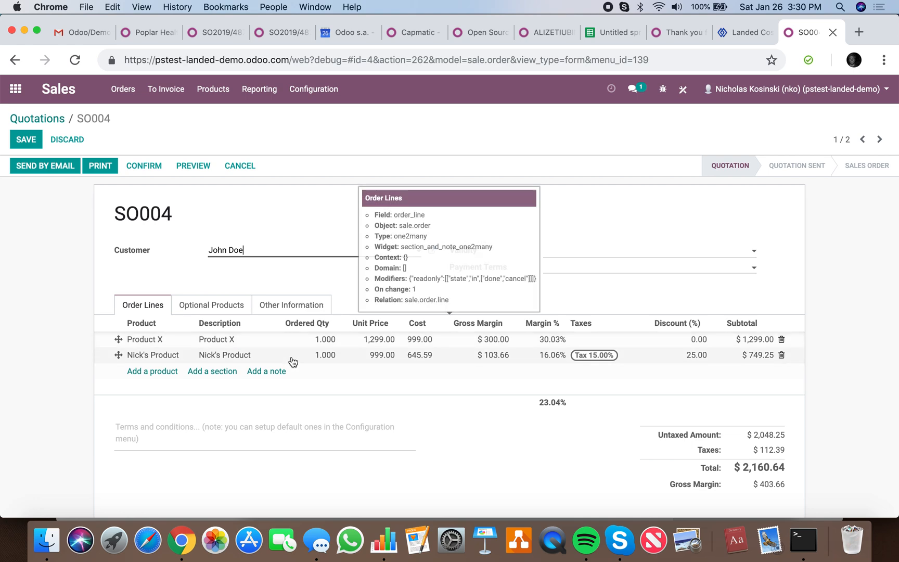
mouse_move(330, 471)
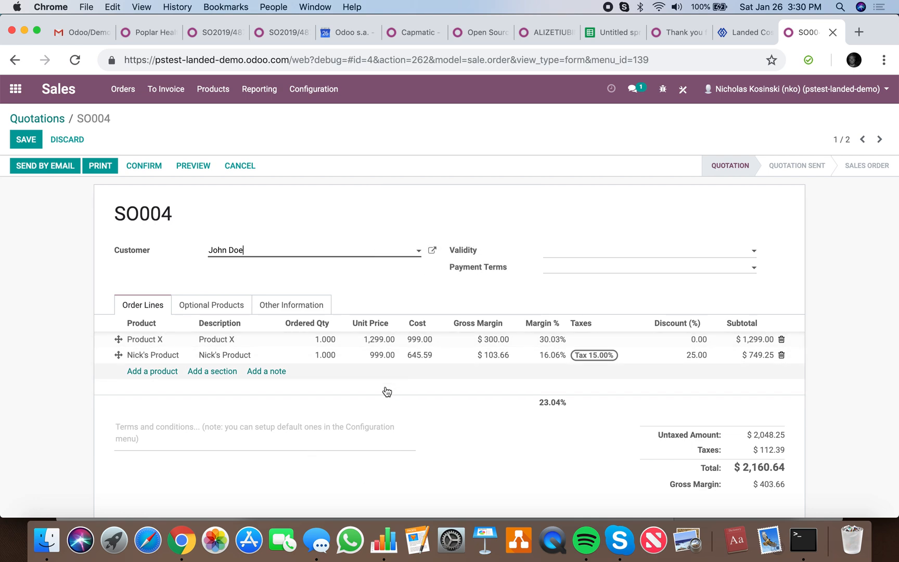
mouse_move(481, 446)
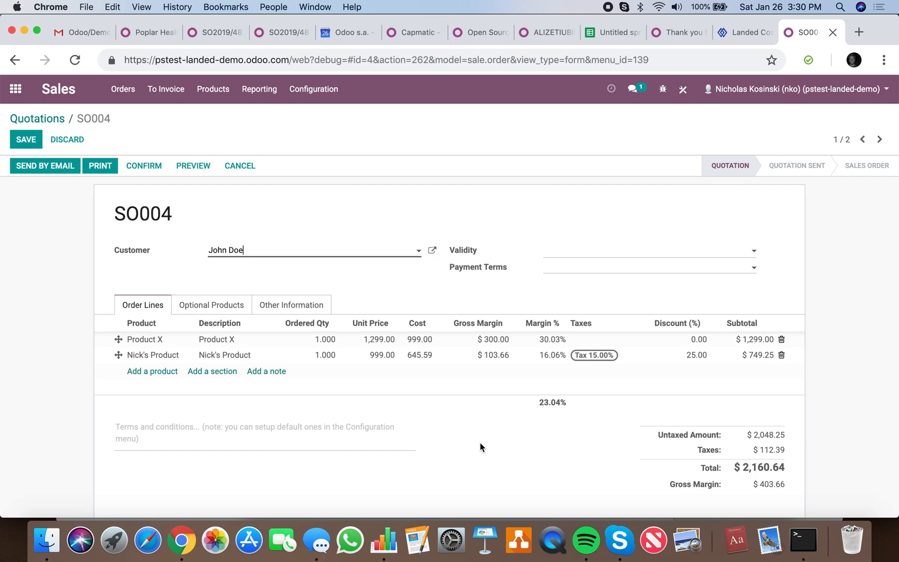
mouse_move(707, 386)
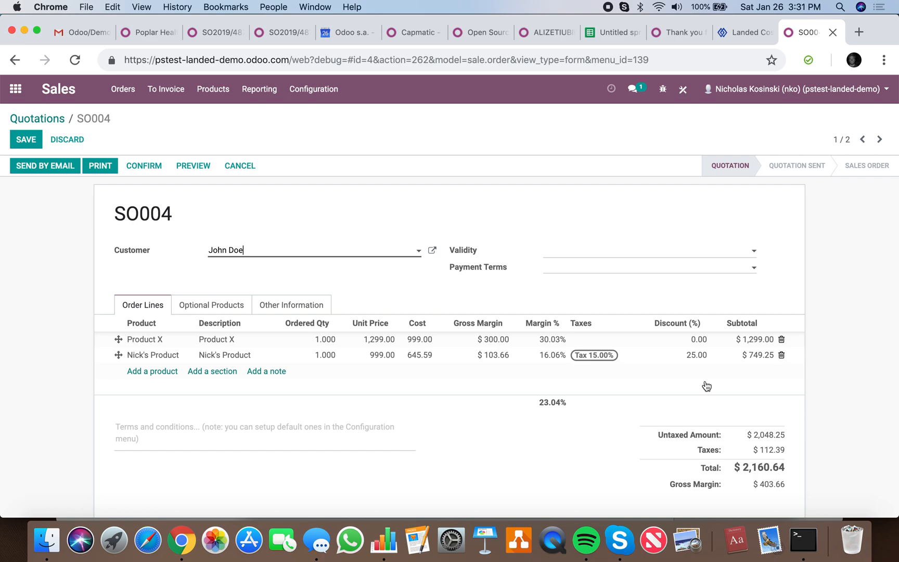
mouse_move(421, 309)
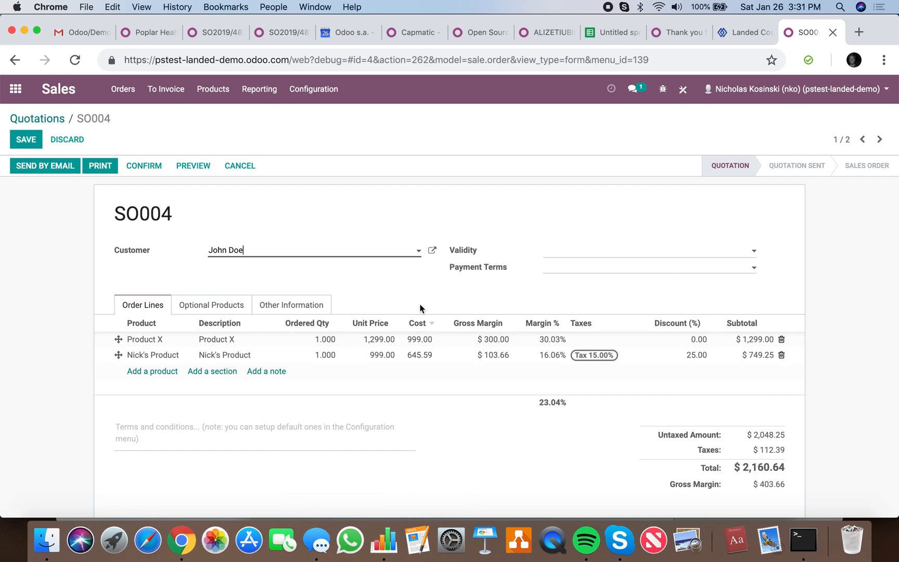
mouse_move(500, 449)
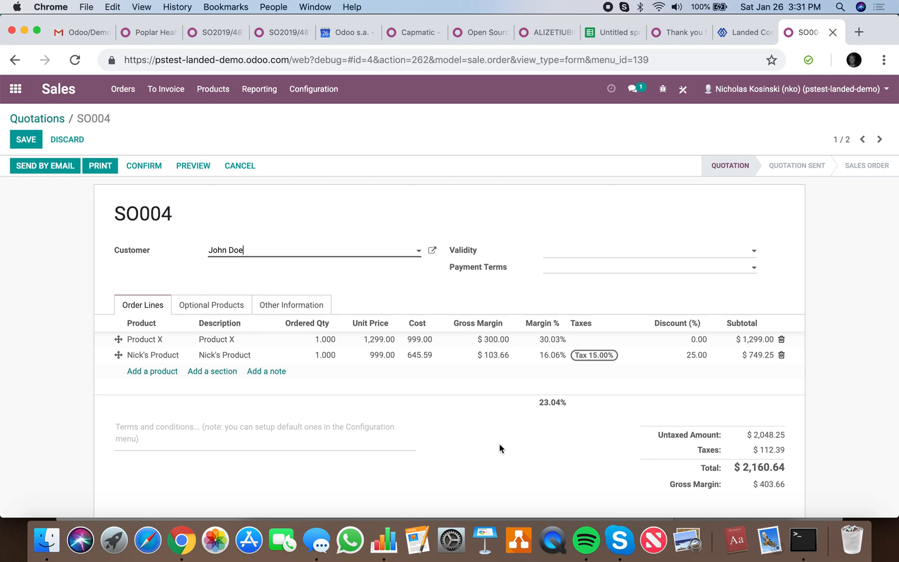
mouse_move(507, 425)
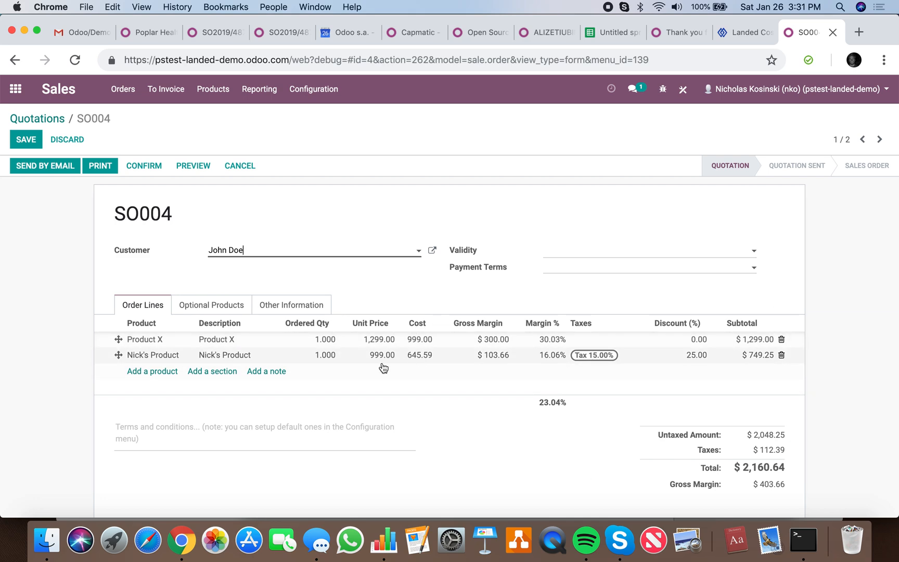
click(699, 339)
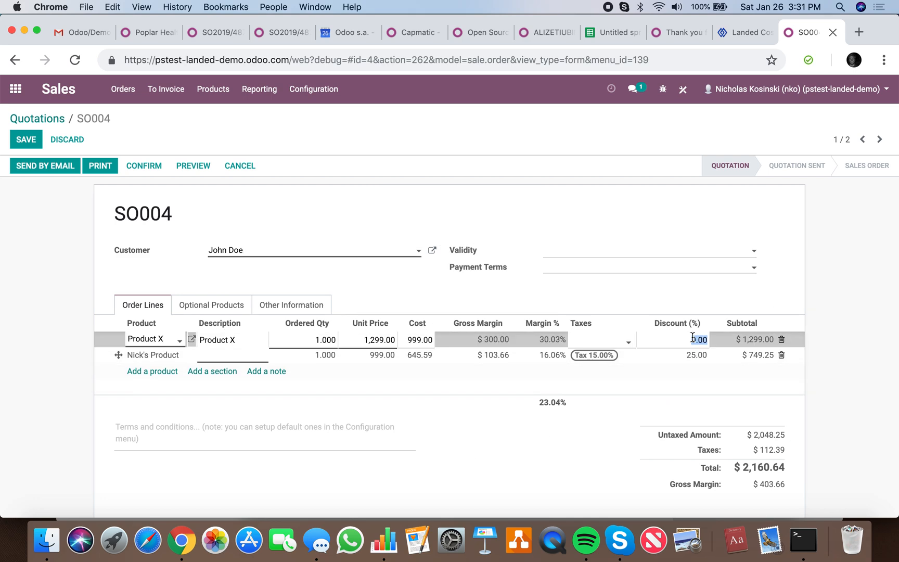
text(23)
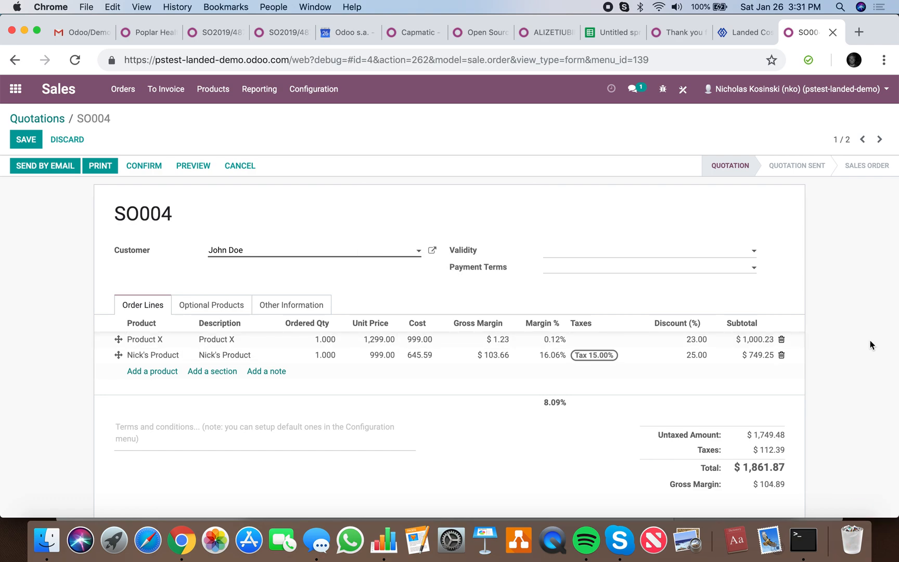
mouse_move(571, 404)
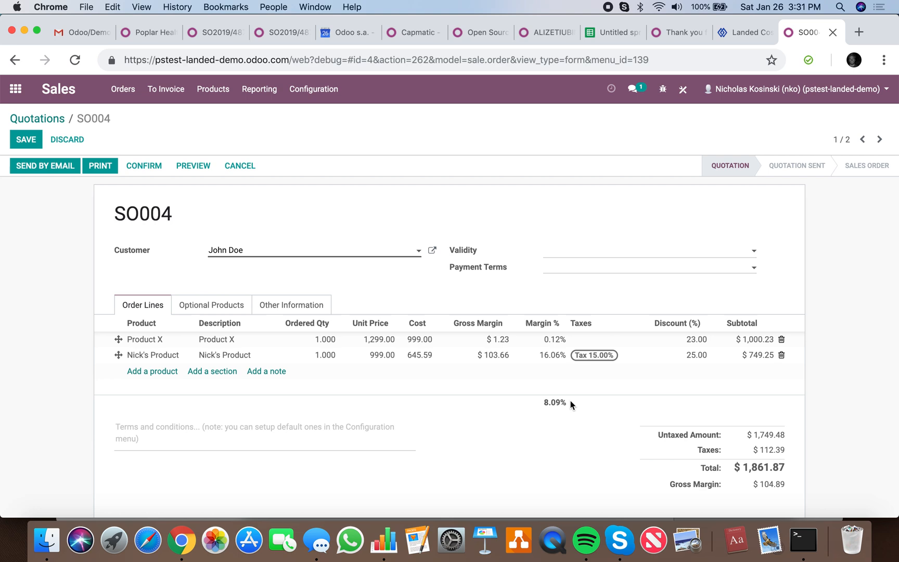
mouse_move(567, 501)
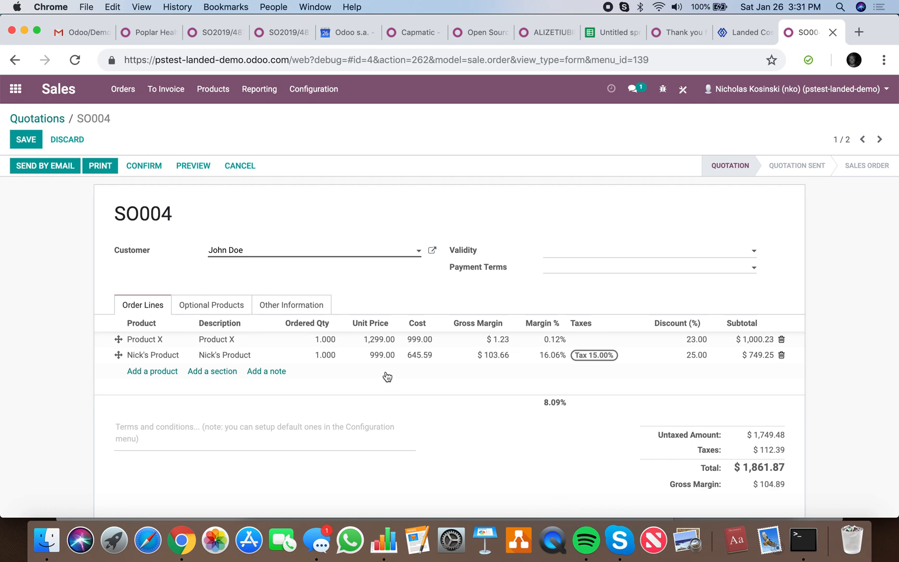
mouse_move(548, 446)
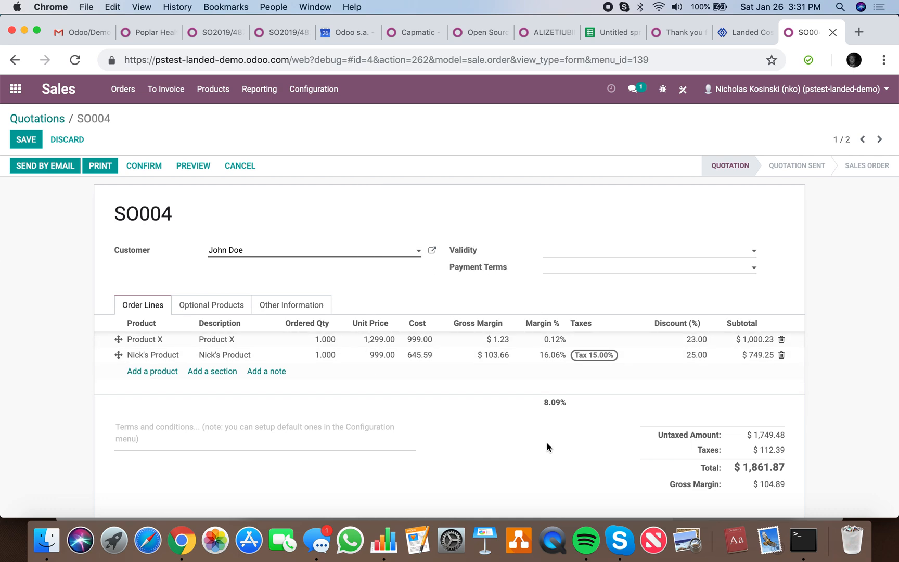
mouse_move(617, 384)
text(1)
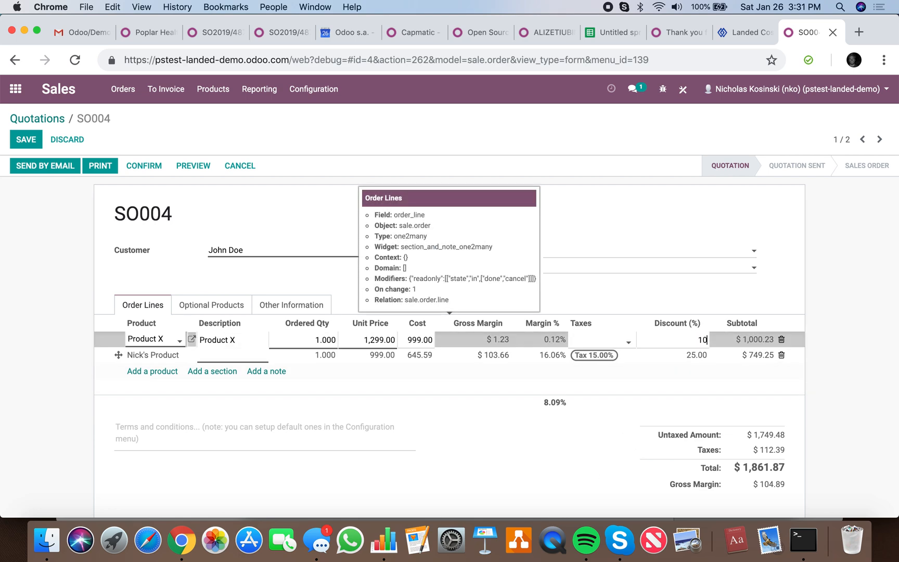
text(00)
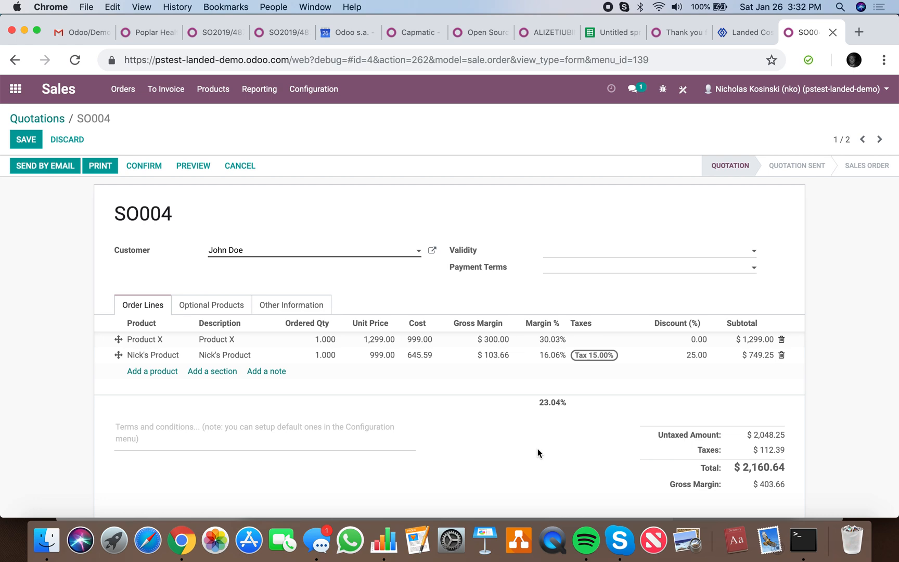
mouse_move(564, 435)
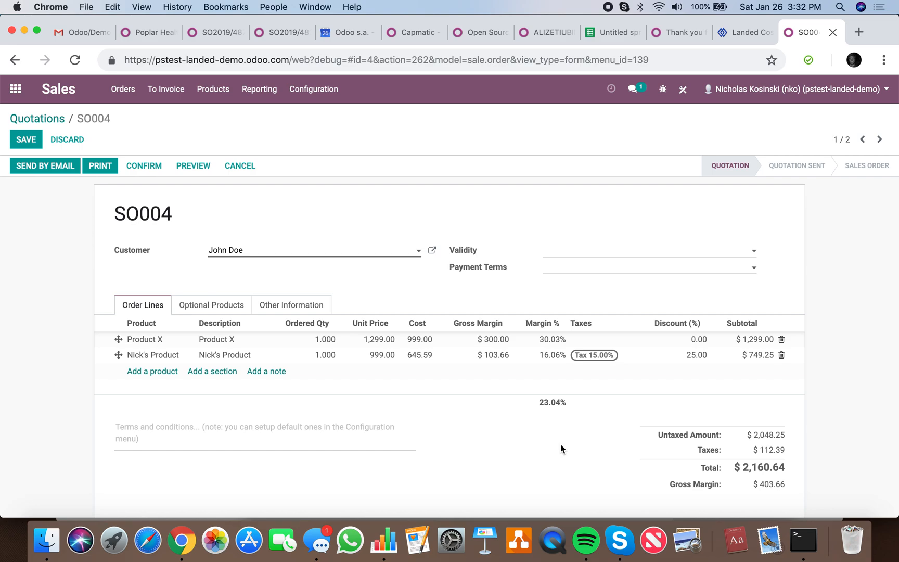
mouse_move(571, 449)
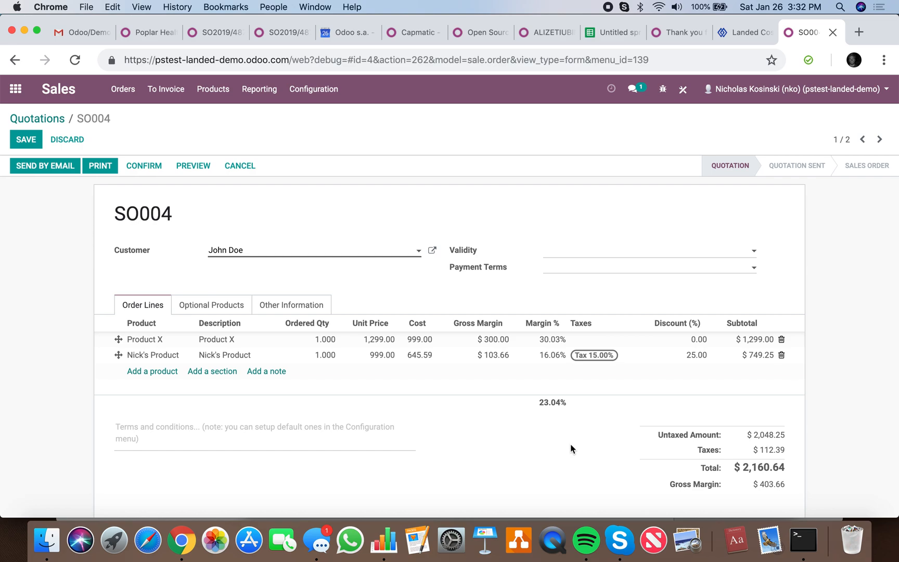
mouse_move(558, 449)
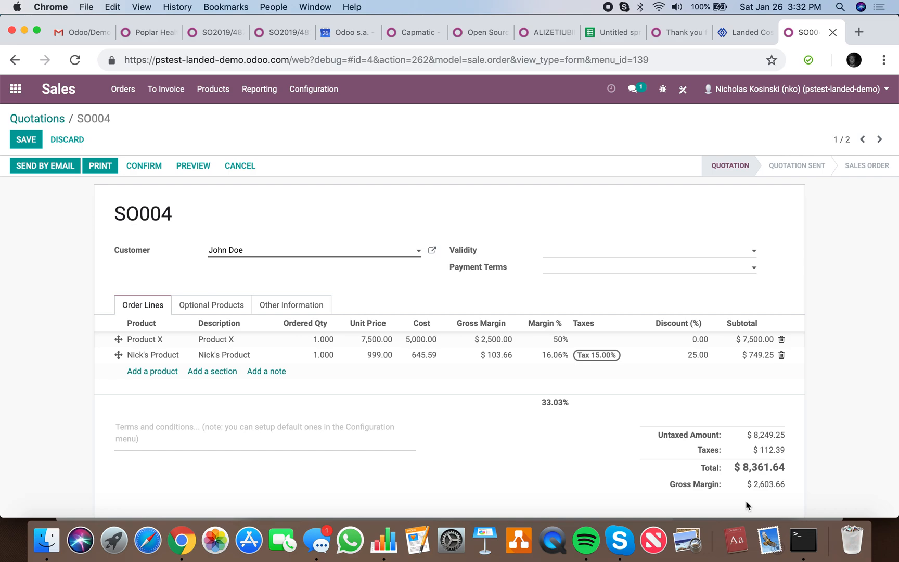
mouse_move(774, 496)
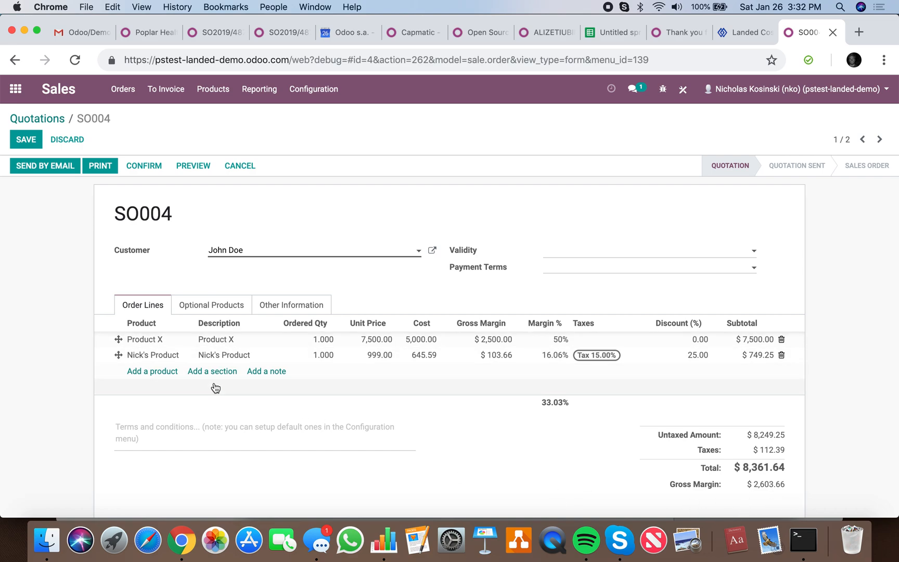
mouse_move(554, 490)
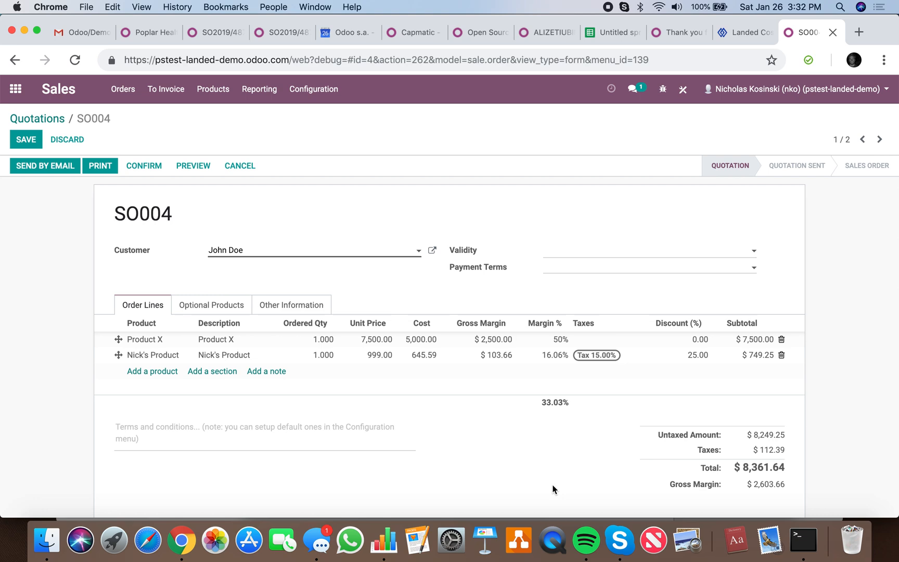
mouse_move(711, 350)
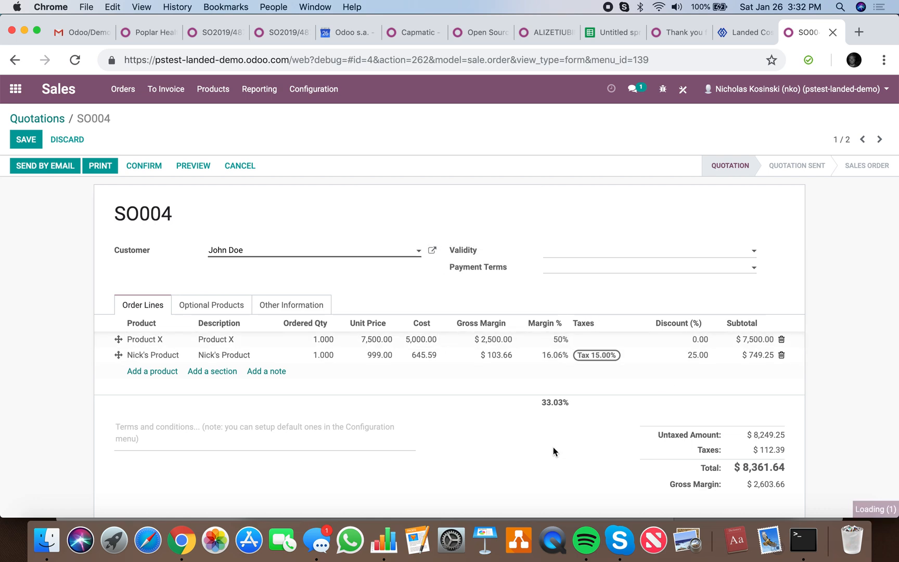
mouse_move(618, 469)
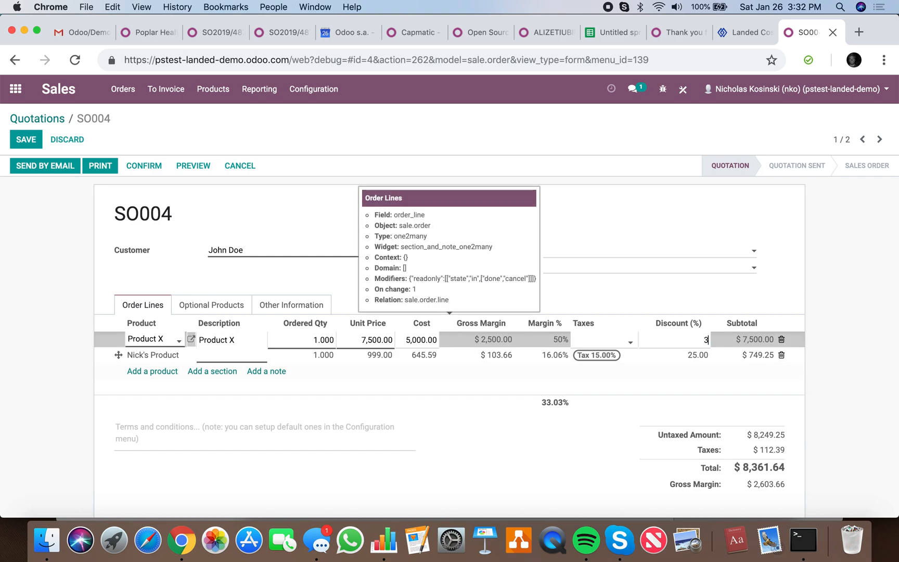
Try a 35% discount on Product X, then reselect its Discount (%) cell
text(35.00)
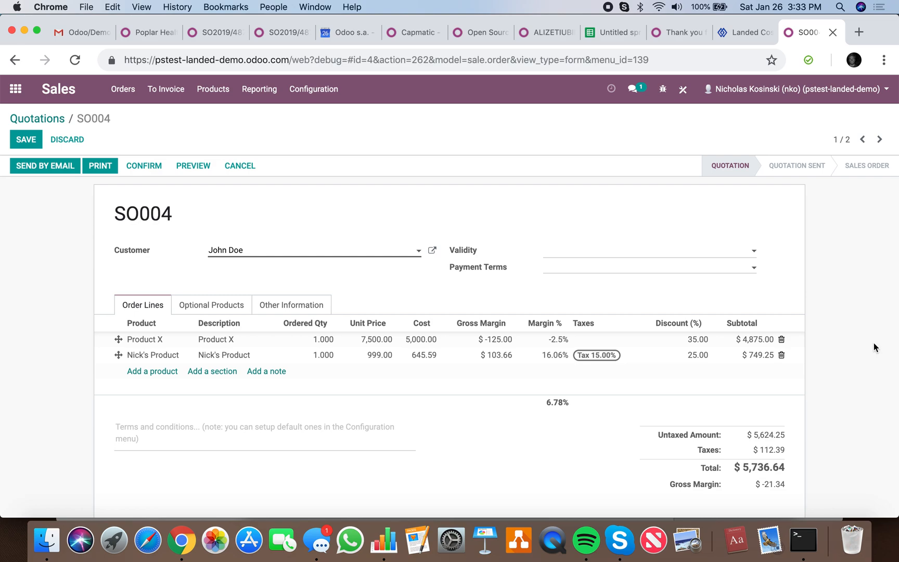
click(697, 339)
text(17.5)
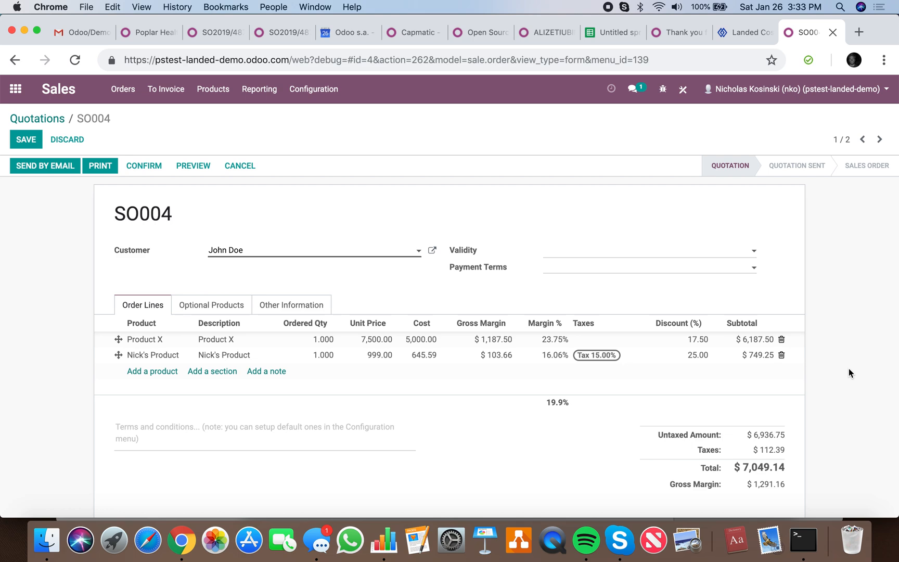
mouse_move(785, 479)
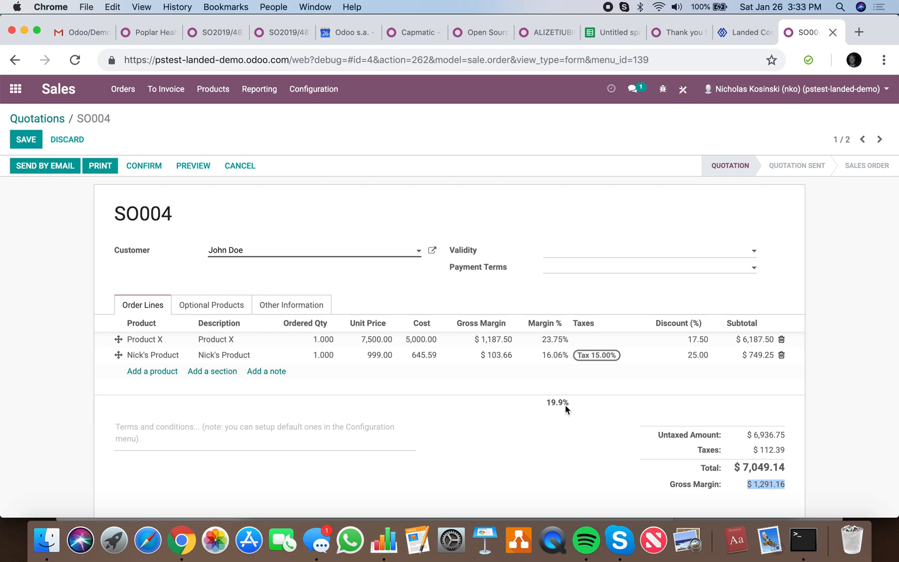
Change Product X's discount to 10.00% and save quotation SO004
click(698, 338)
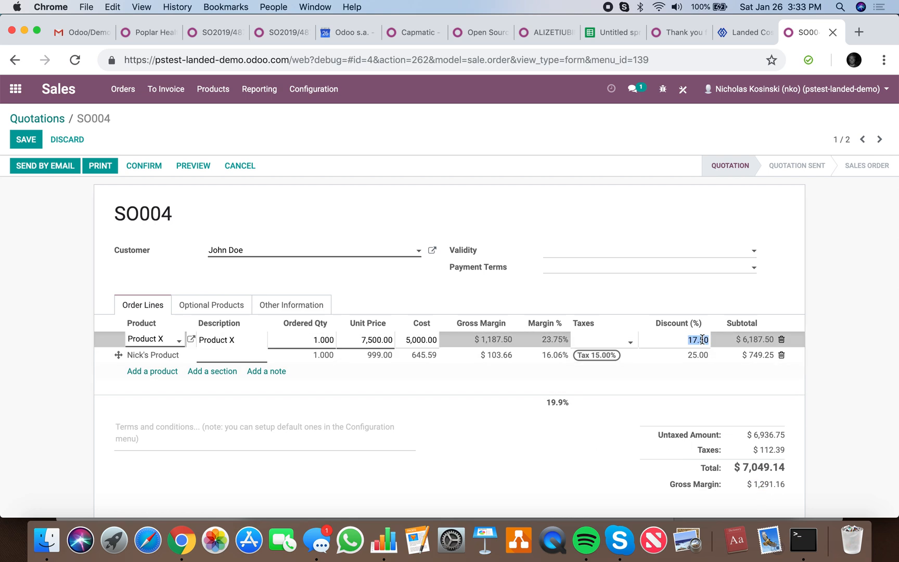
text(10.00)
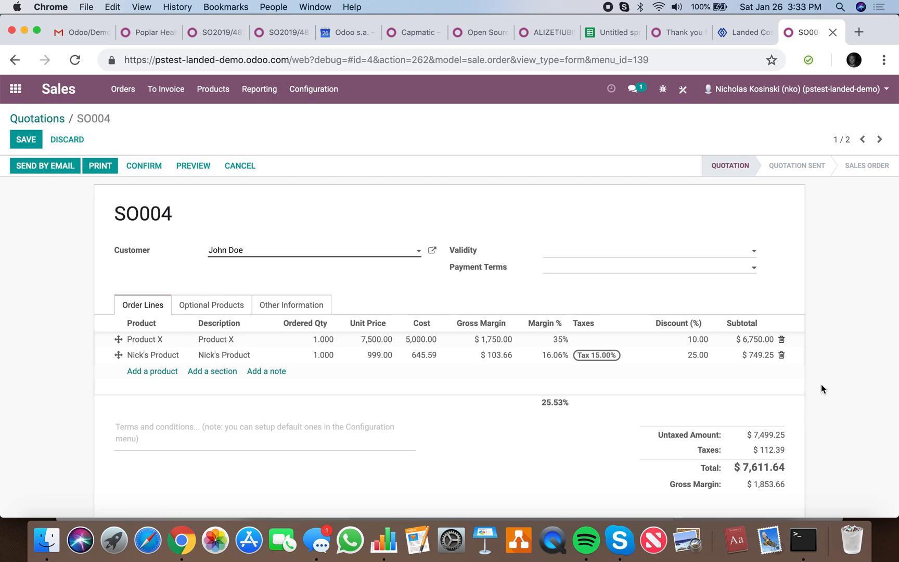
mouse_move(90, 152)
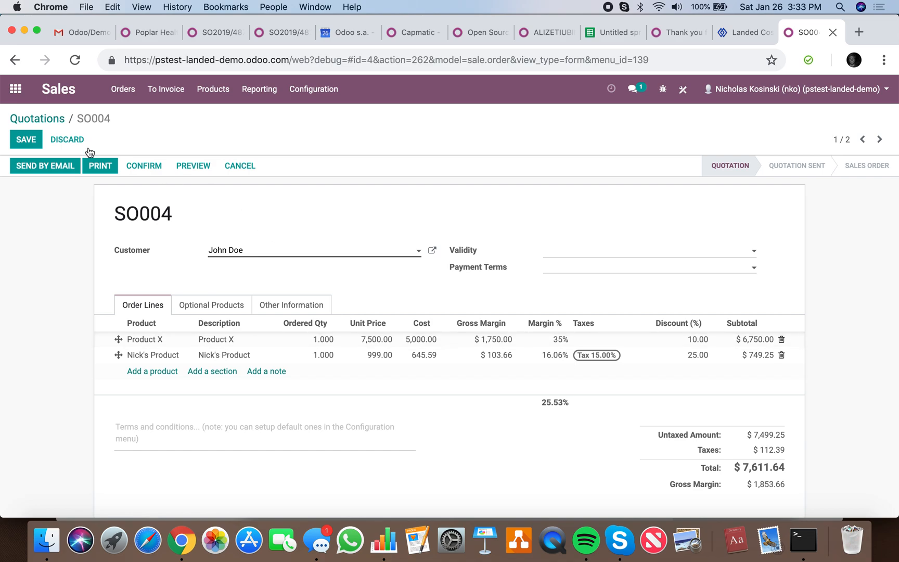
click(26, 140)
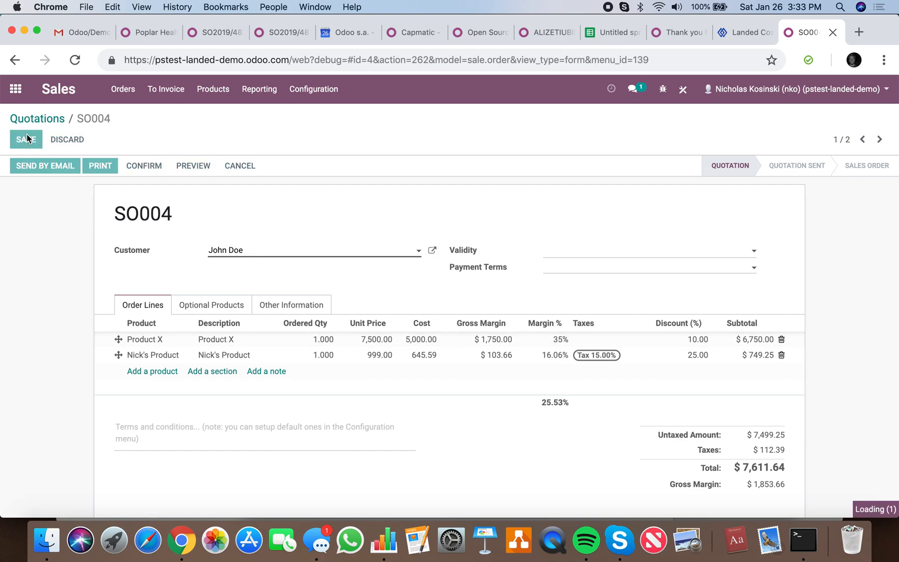
click(25, 139)
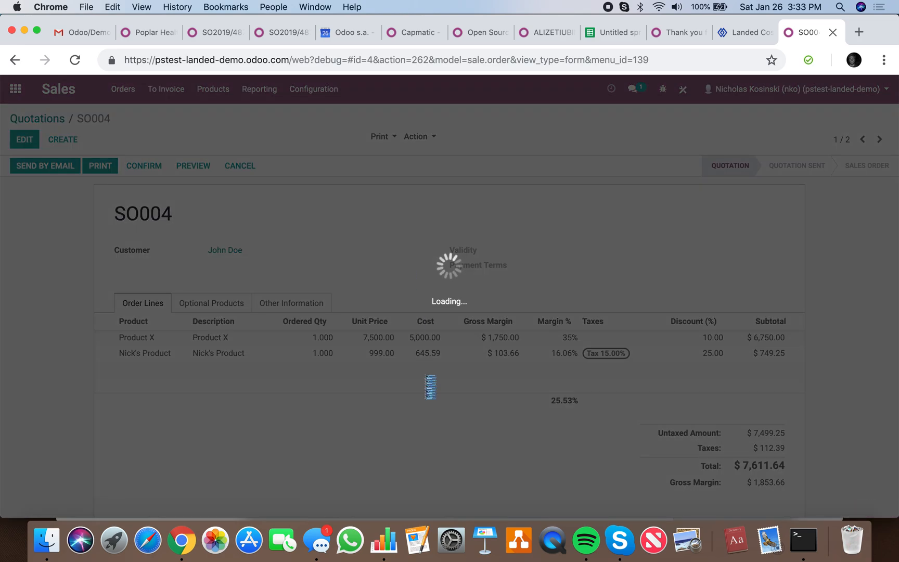
click(100, 165)
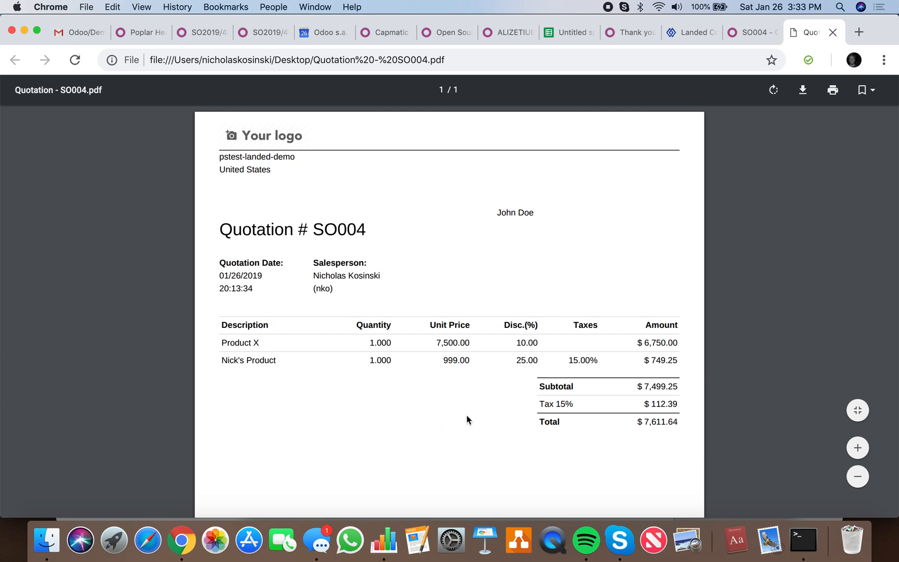
mouse_move(841, 46)
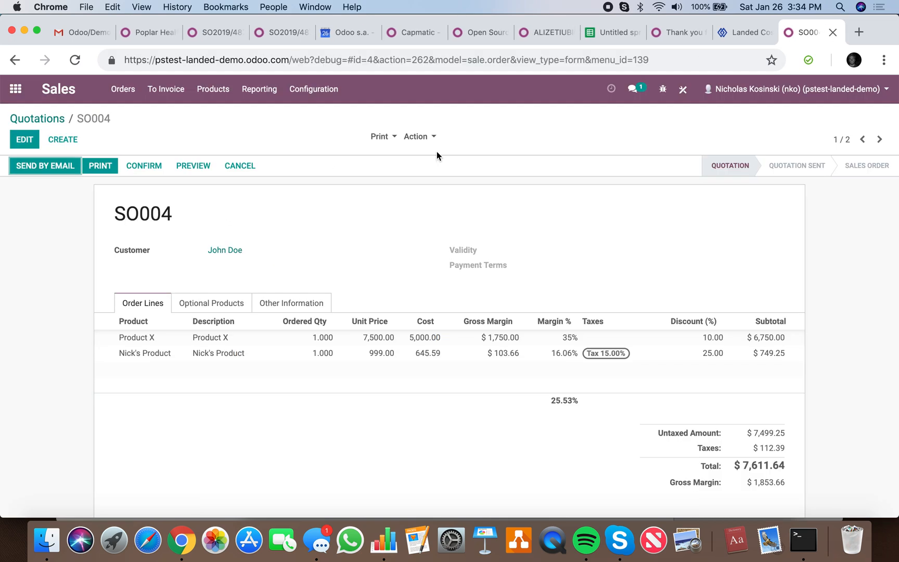
Show quotations as a pivot grouped by Order Reference with Margin added as a measure
click(37, 118)
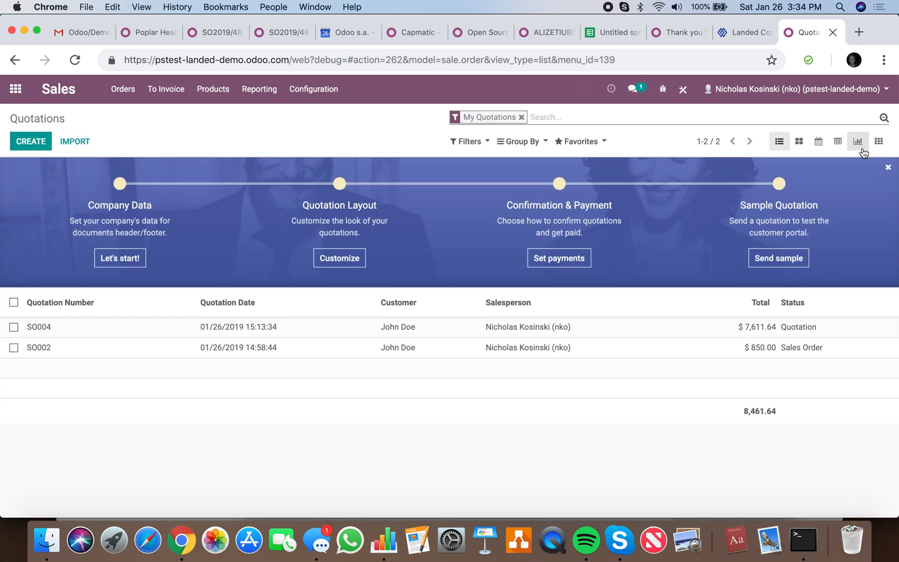
click(837, 141)
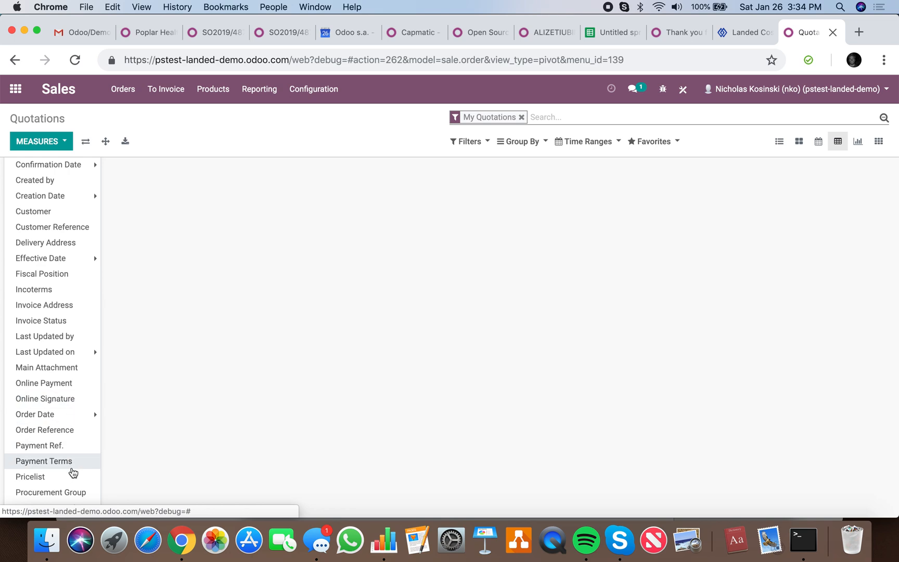
click(40, 141)
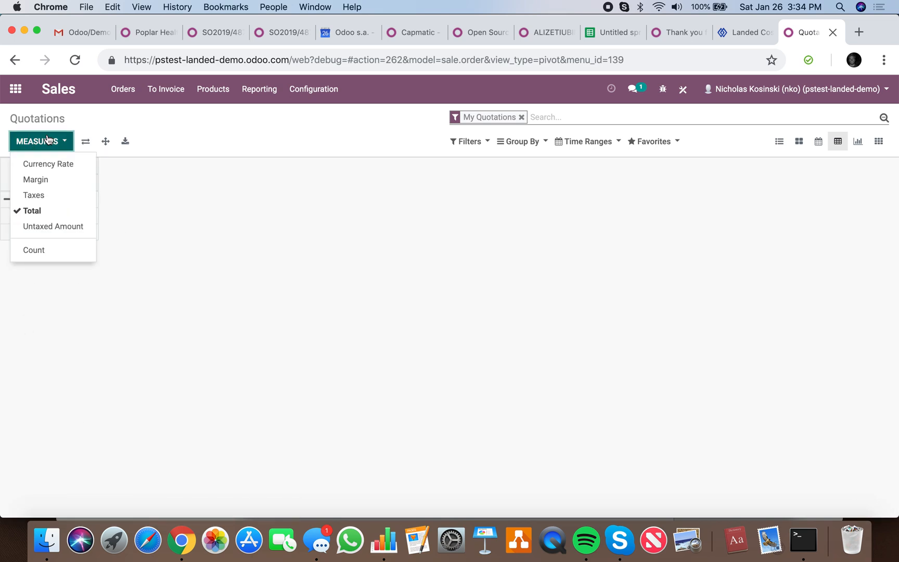
click(36, 179)
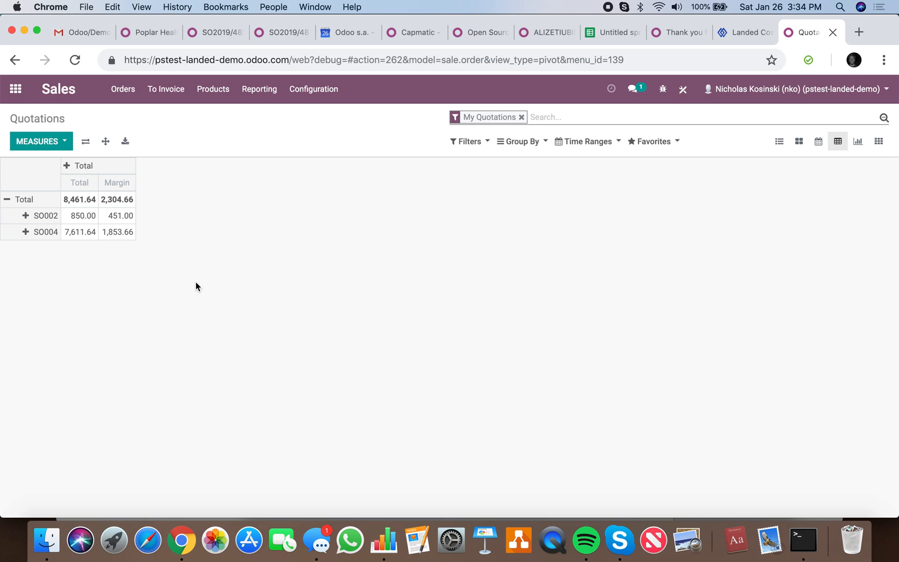
mouse_move(131, 307)
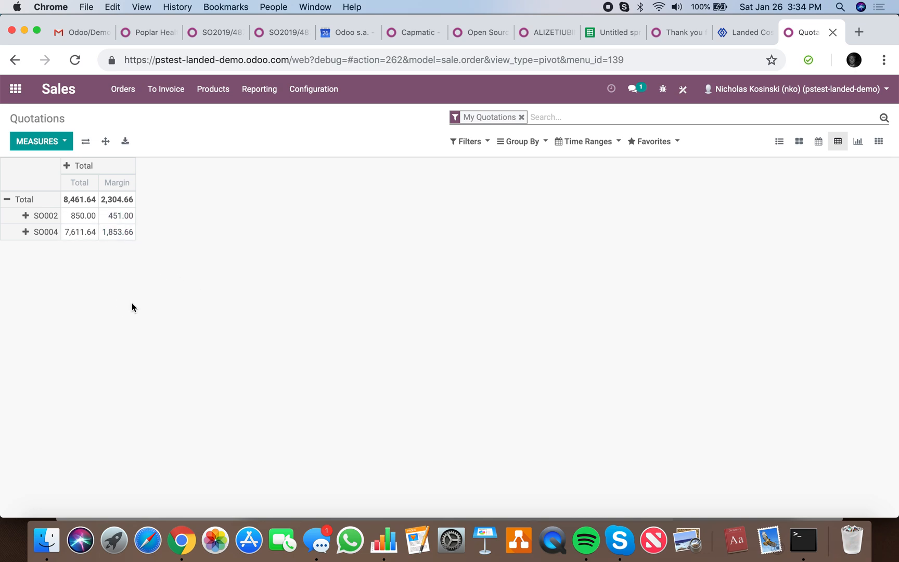
mouse_move(596, 133)
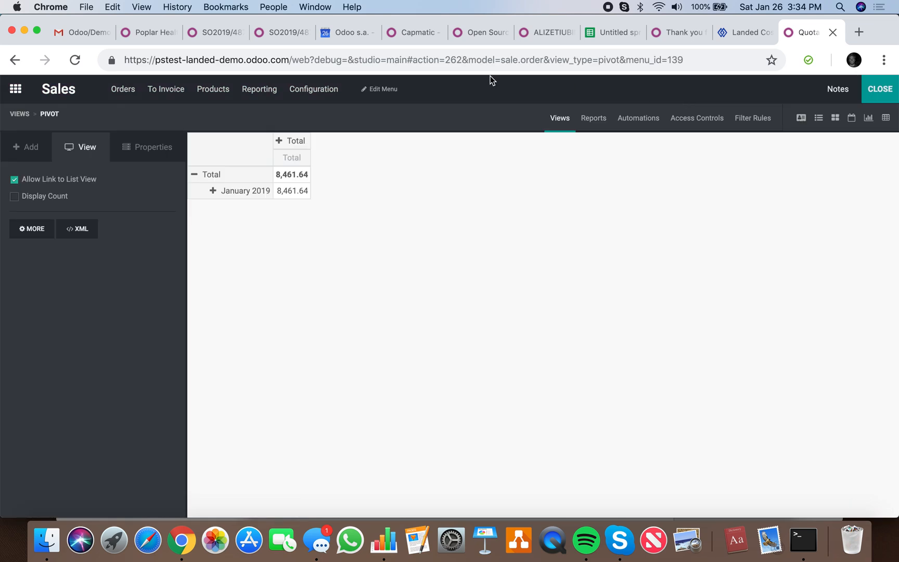
Create a 'Sale Order Line' menu in Studio based on the sale.order.line model
click(383, 89)
text(Sale Order Line)
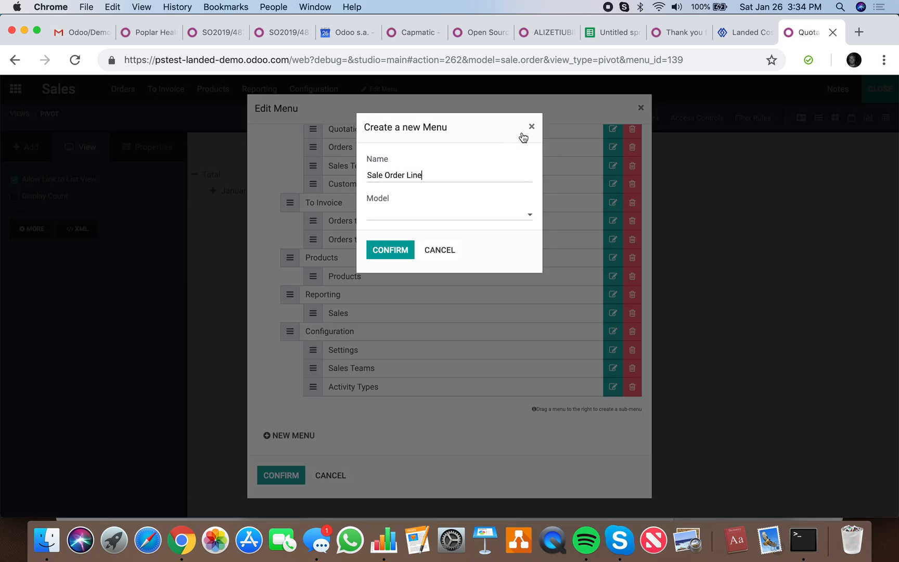
click(448, 214)
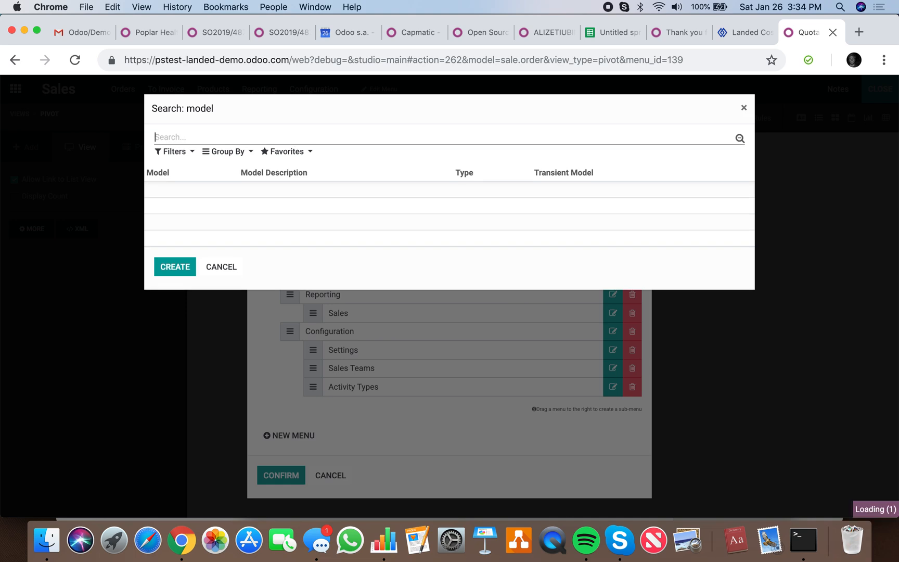
text(sale.order.ine)
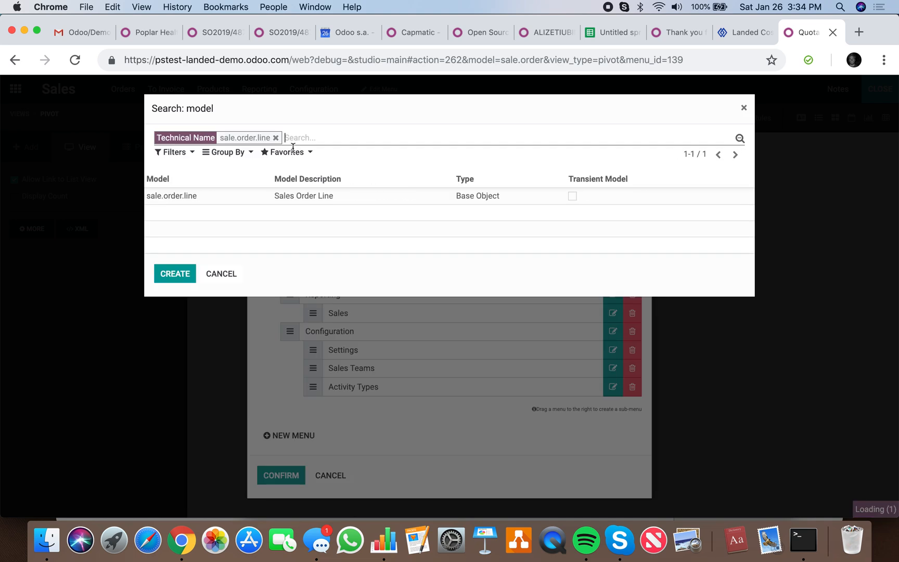
click(172, 195)
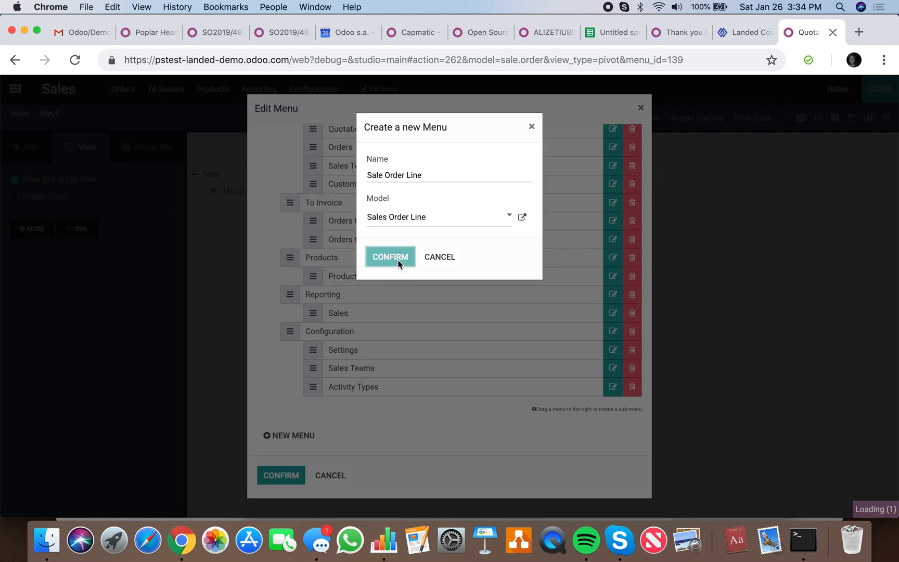
click(389, 257)
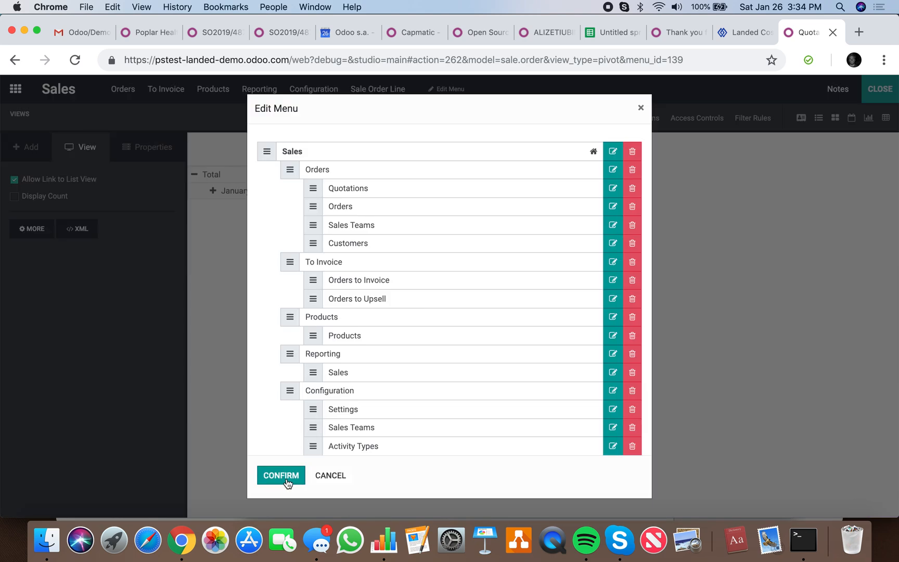
click(280, 475)
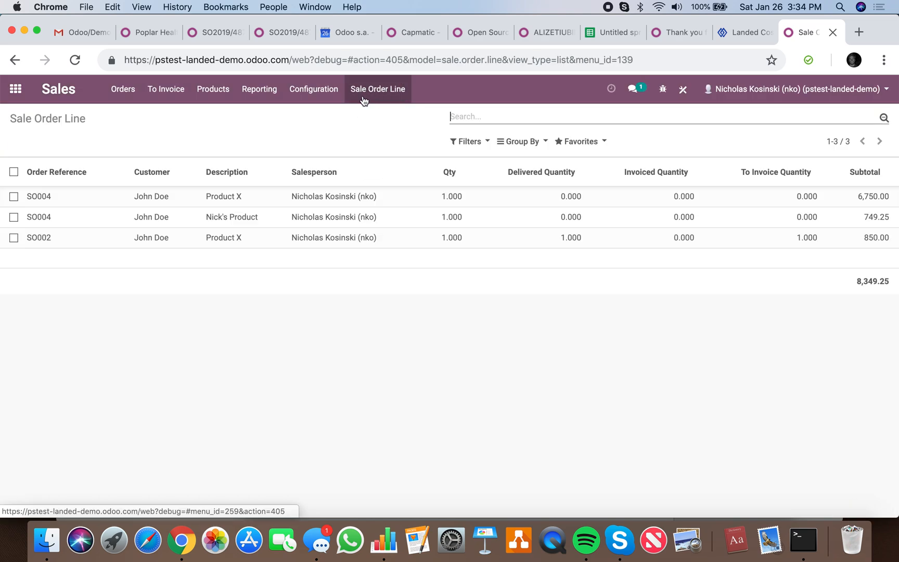
Activate the pivot view for sale order lines and close Studio
click(662, 89)
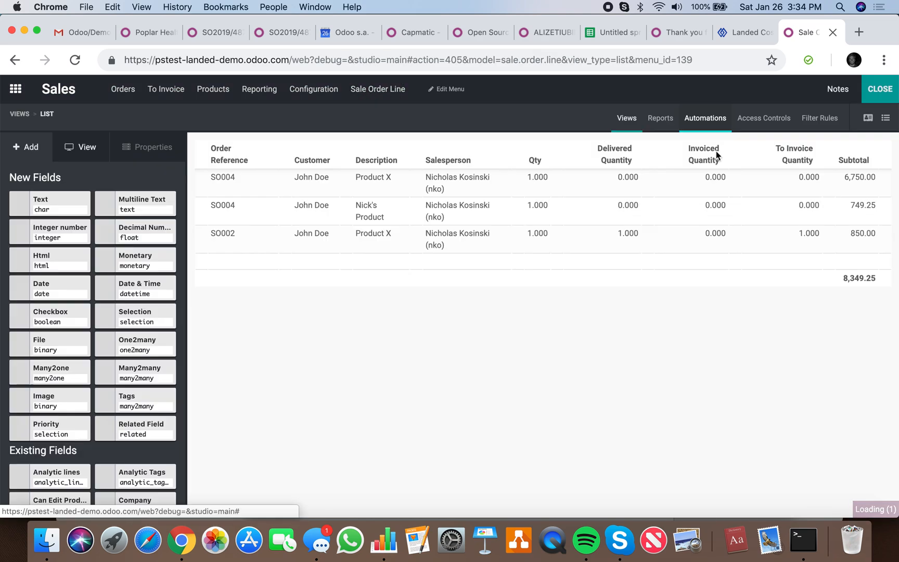
click(626, 118)
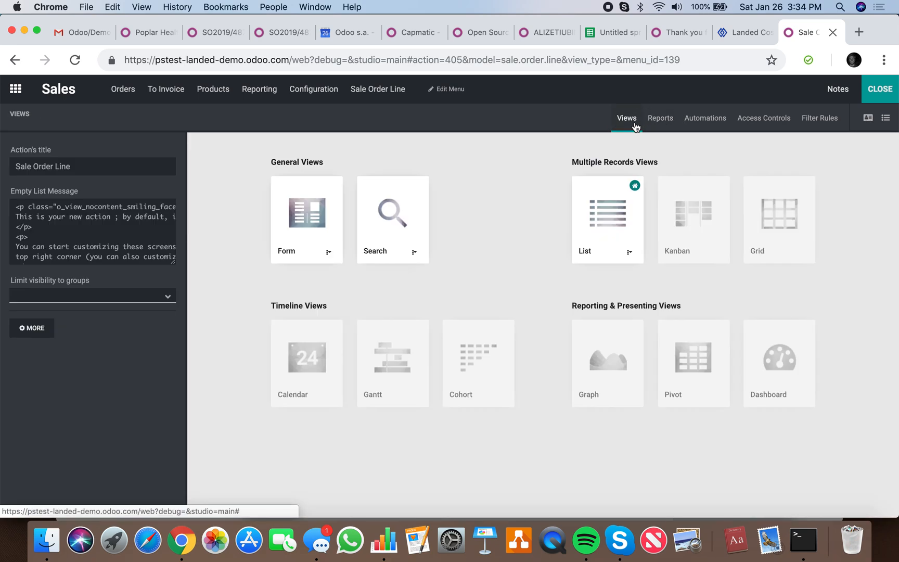
mouse_move(478, 361)
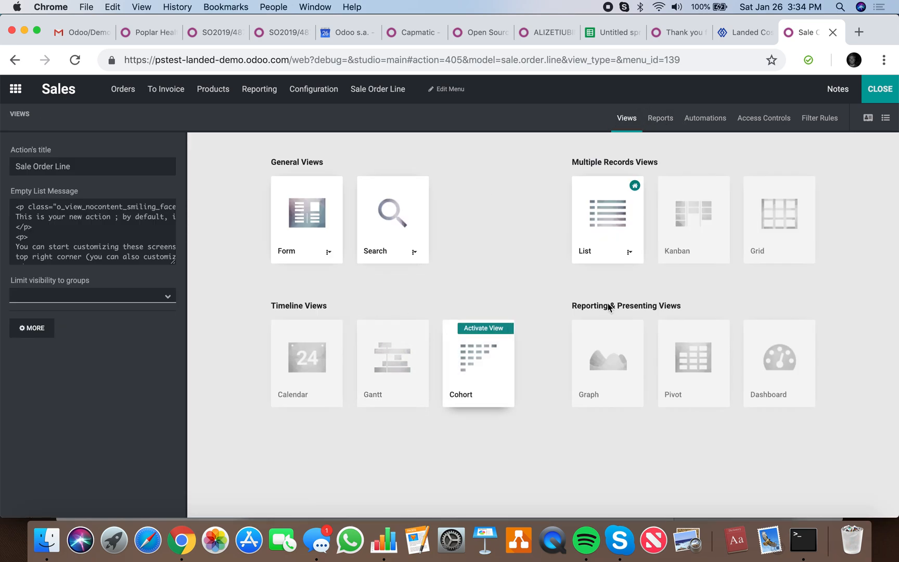
click(693, 359)
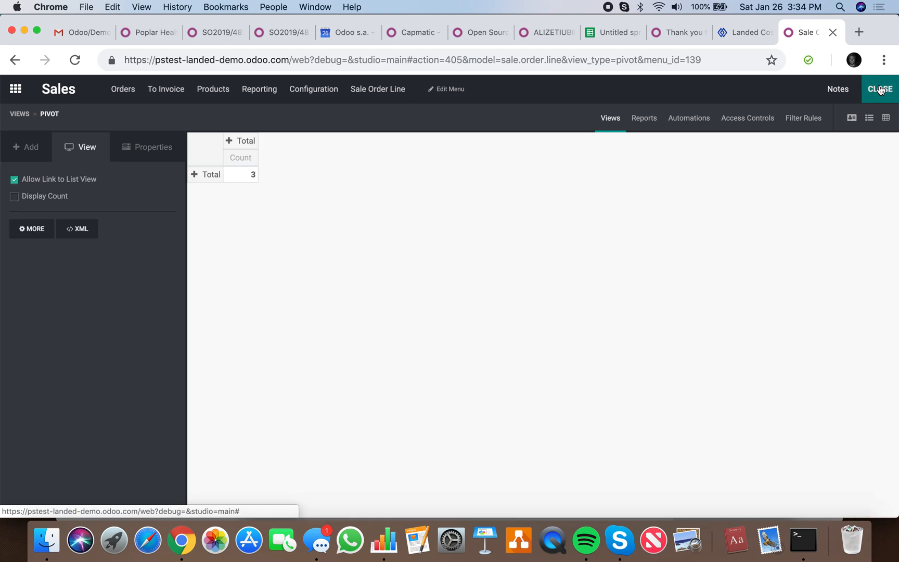
click(879, 89)
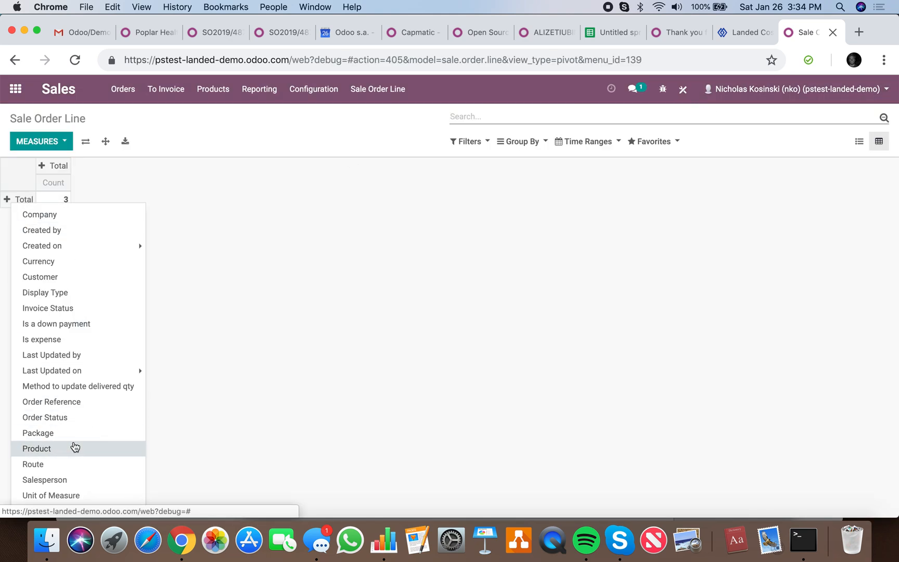
Group the order-line pivot by Product, add Margin % and Margin, and expand each product by order
click(41, 141)
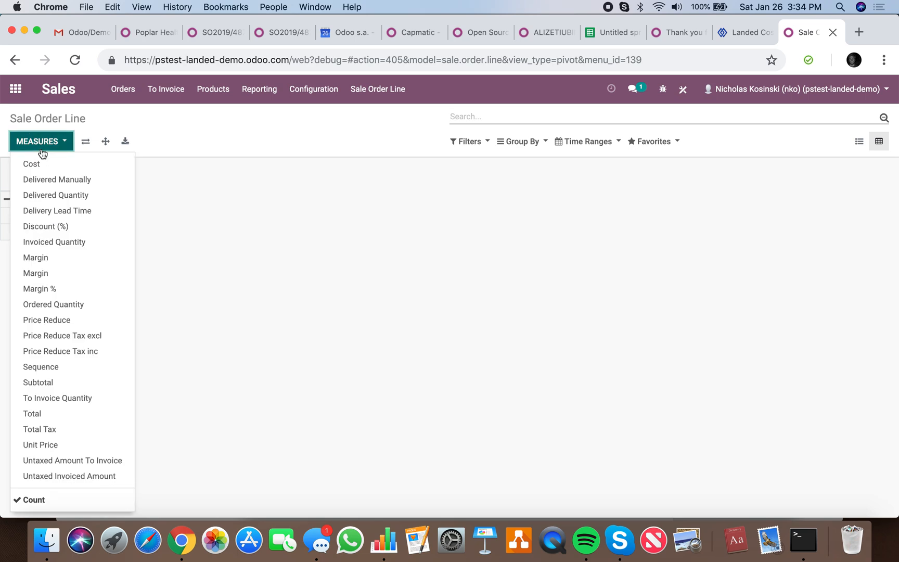
click(39, 288)
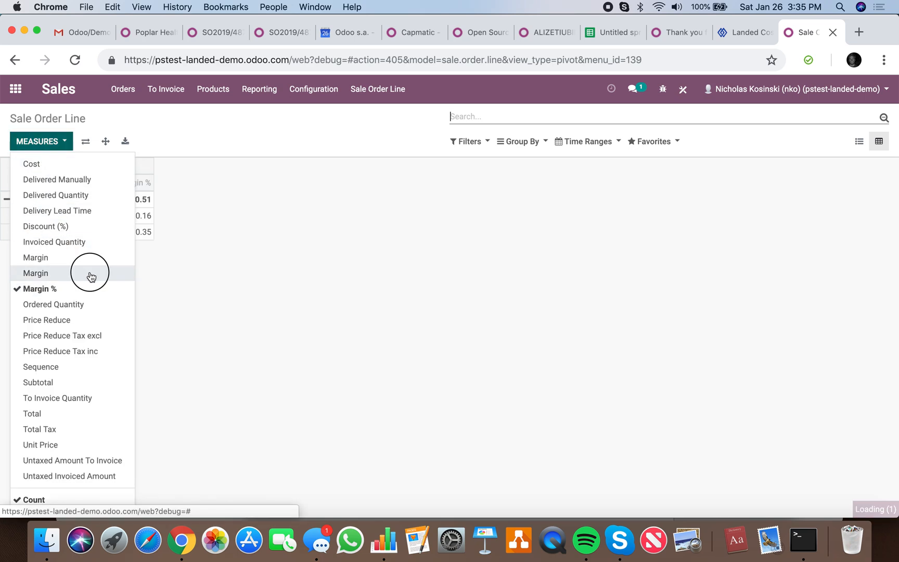
click(36, 273)
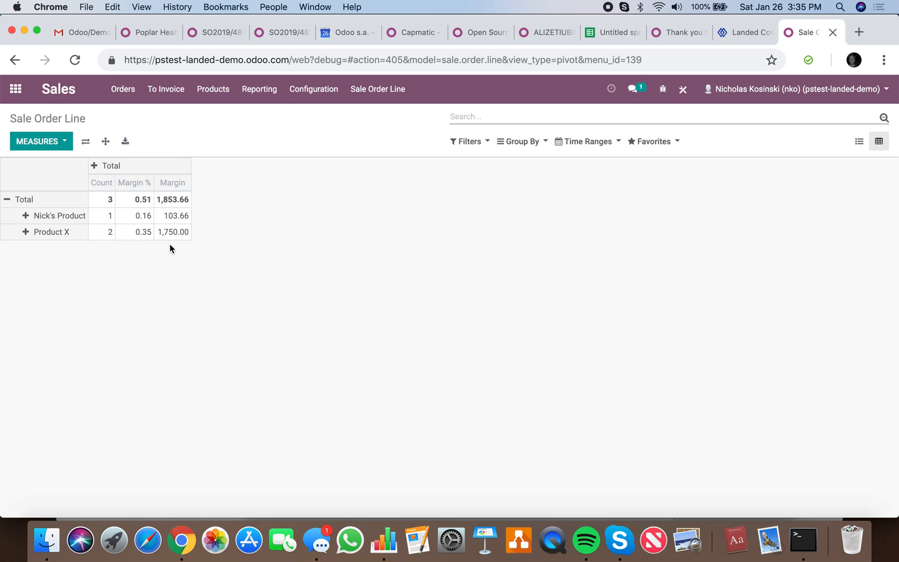
click(51, 232)
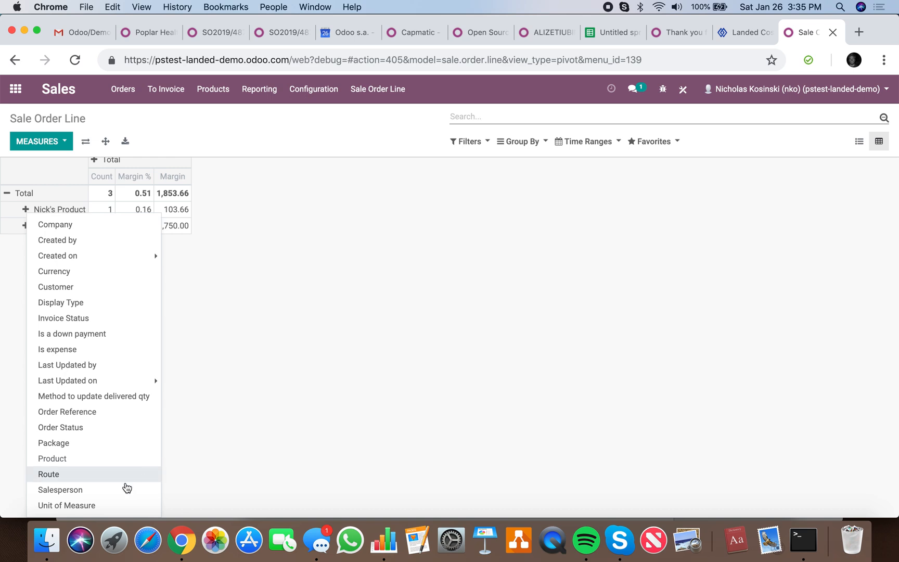
mouse_move(117, 287)
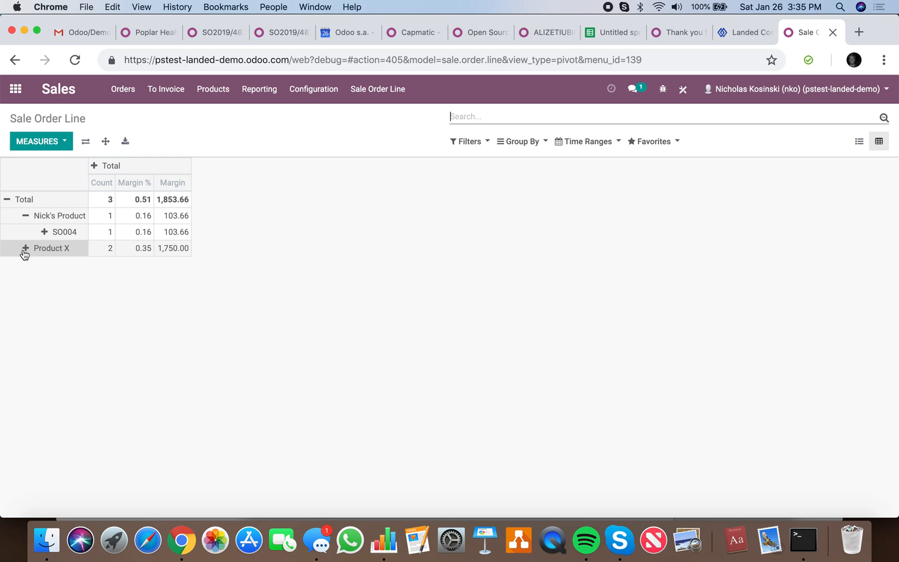
click(51, 248)
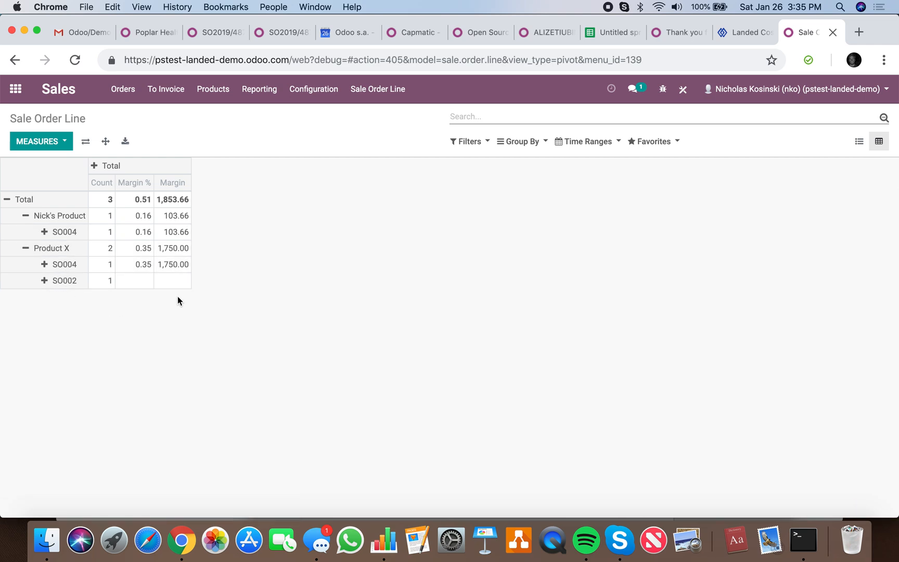
mouse_move(65, 280)
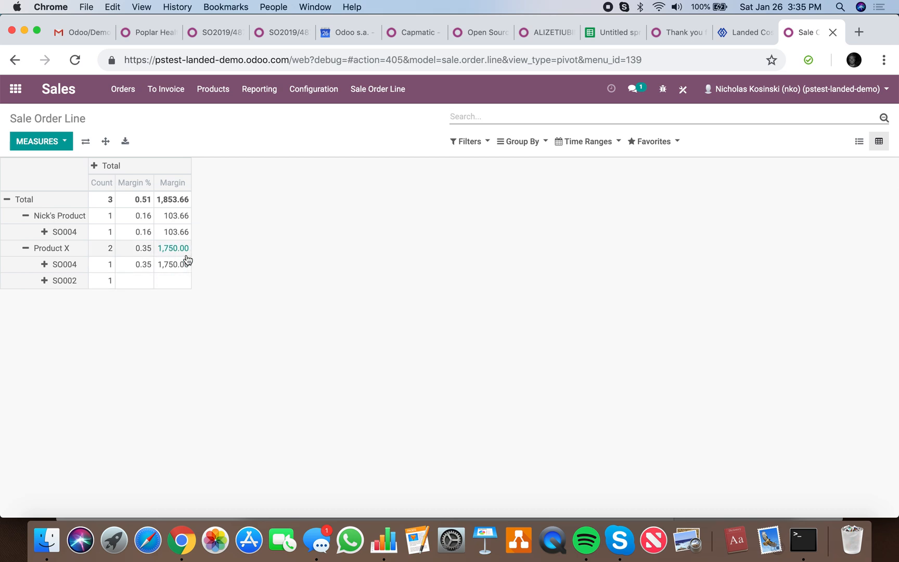
mouse_move(176, 231)
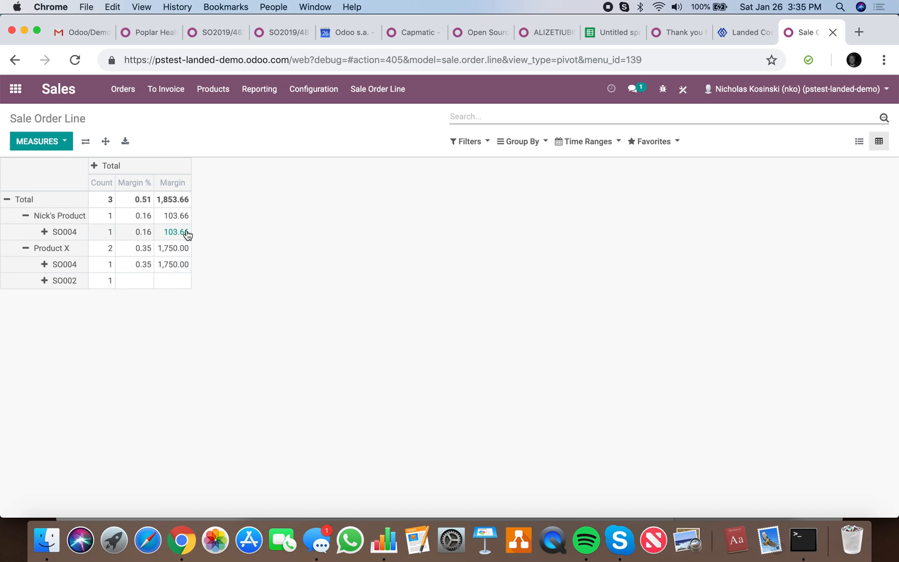
mouse_move(173, 199)
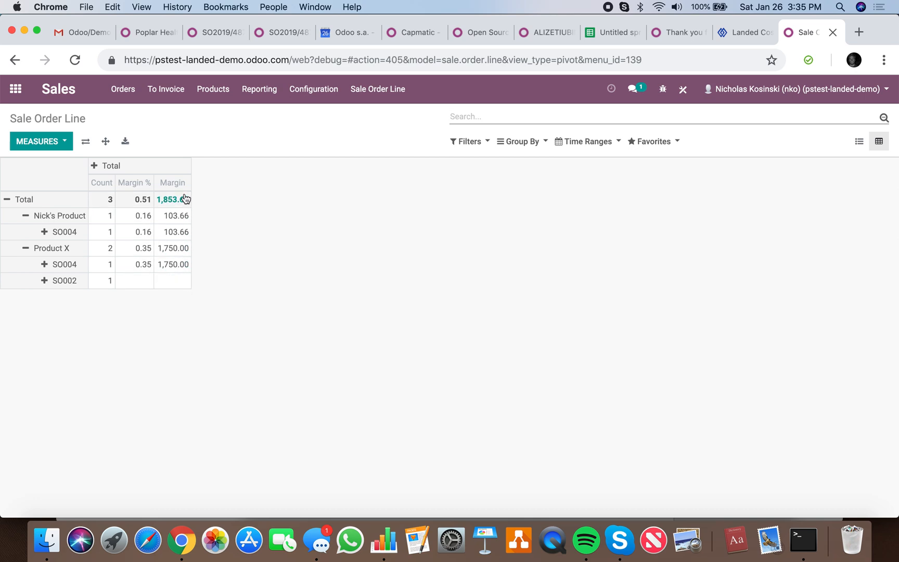
click(176, 231)
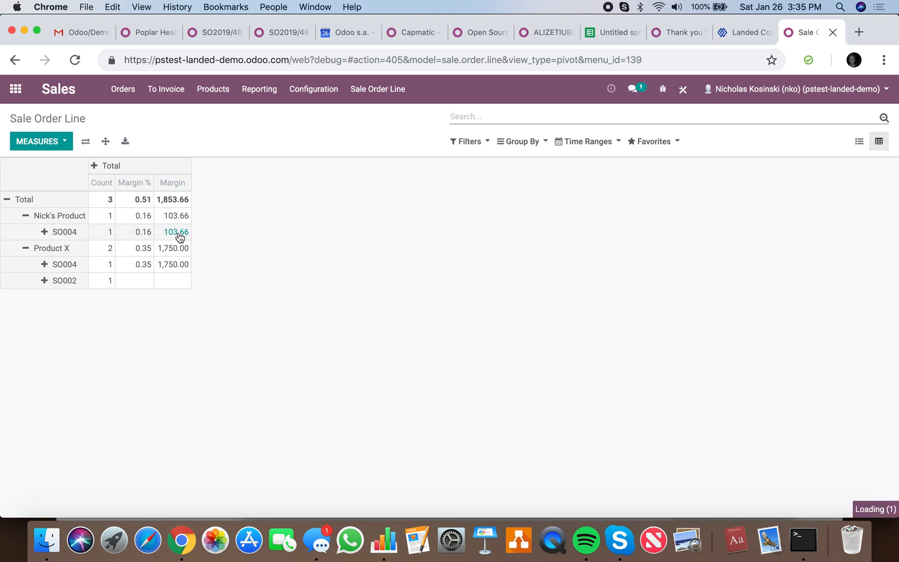
Drill into Nick's Product SO004 margin cell to reach quotation SO004
click(176, 231)
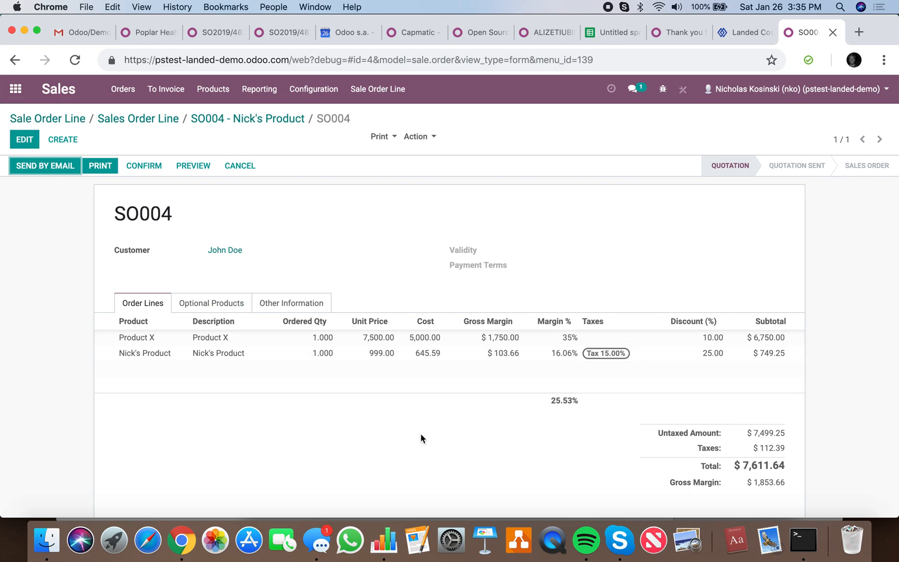
mouse_move(398, 419)
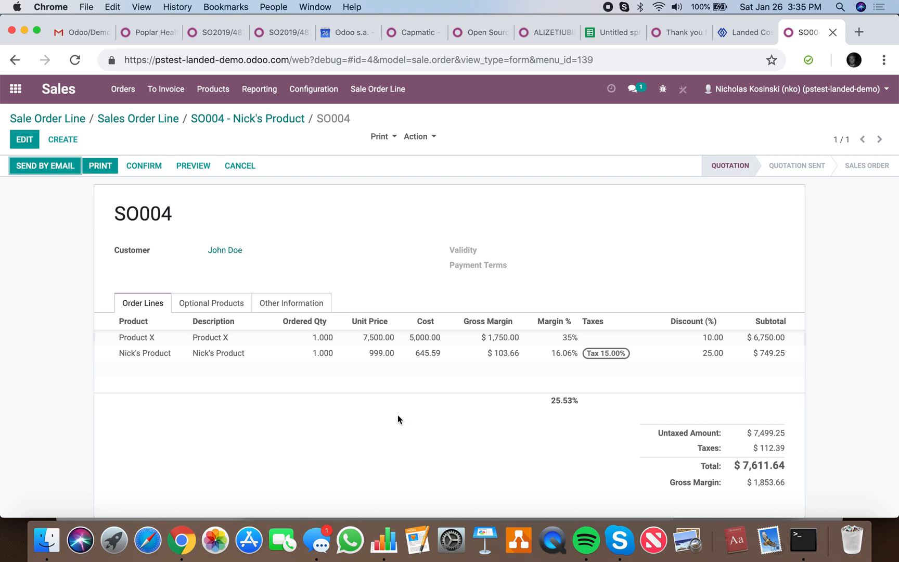